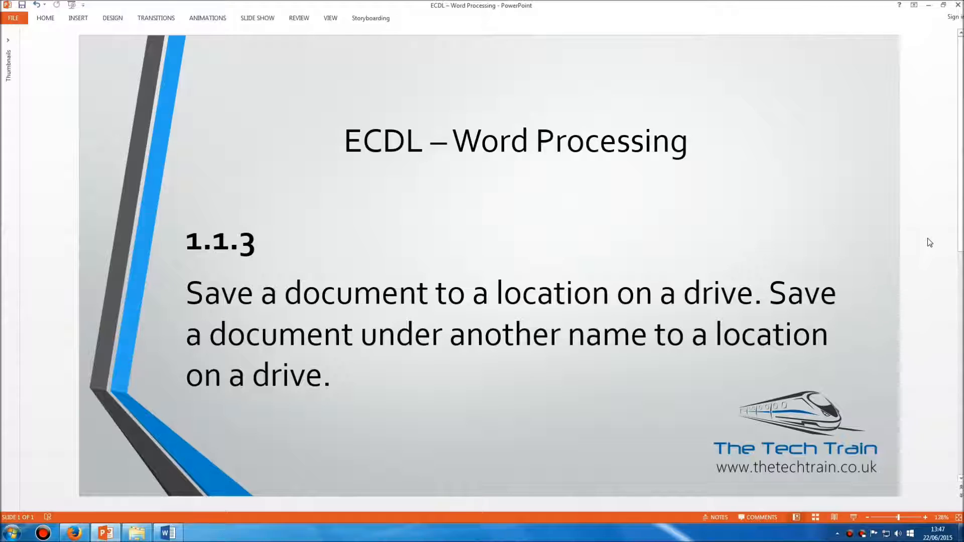
# Switch from the PowerPoint title slide to the blank Word document via the taskbar.
pyautogui.click(167, 532)
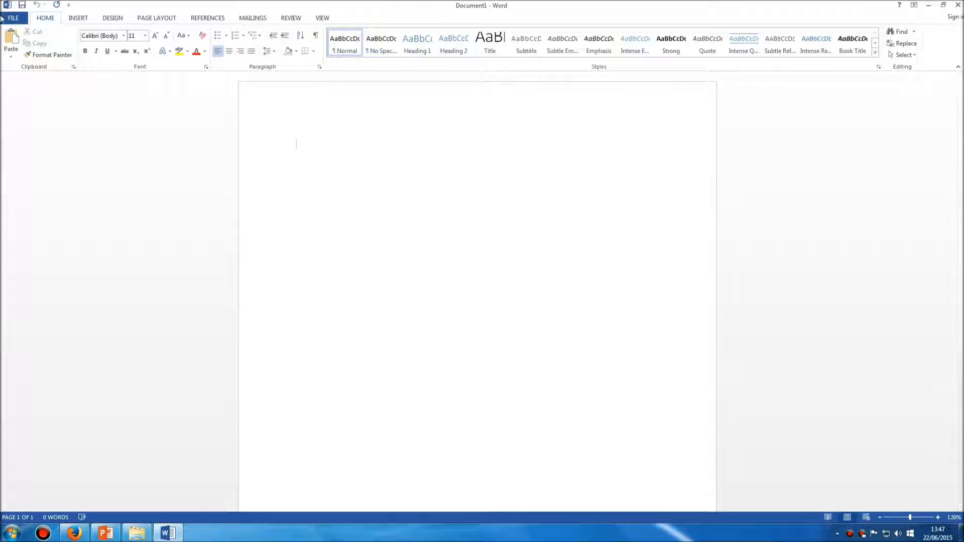
# Start saving the unsaved document through File > Save, choosing Computer and Browse.
pyautogui.click(12, 17)
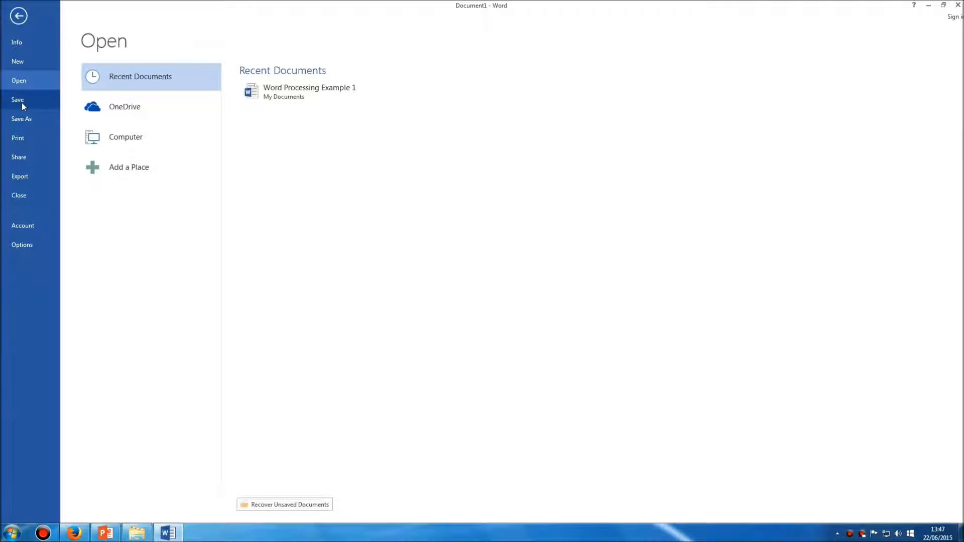
pyautogui.click(21, 118)
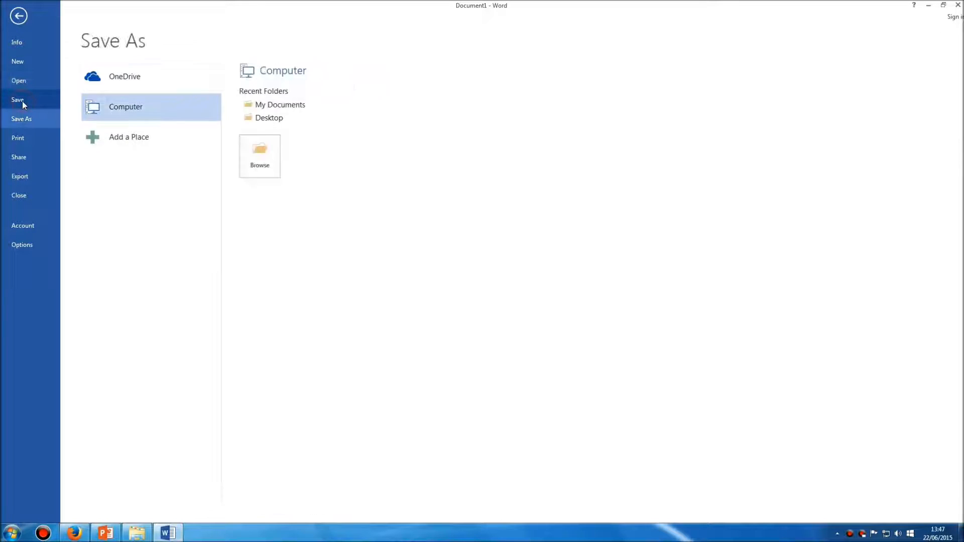
pyautogui.moveTo(187, 194)
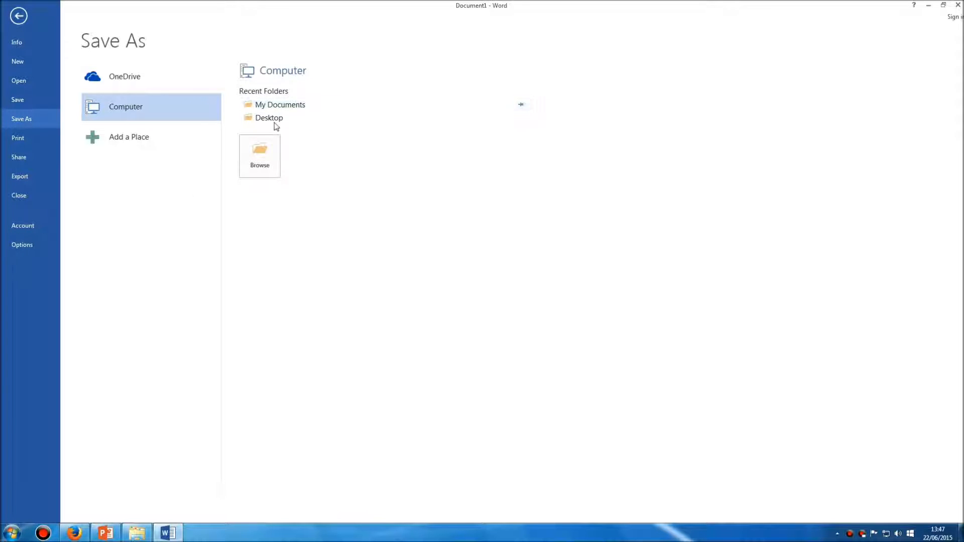
pyautogui.click(260, 156)
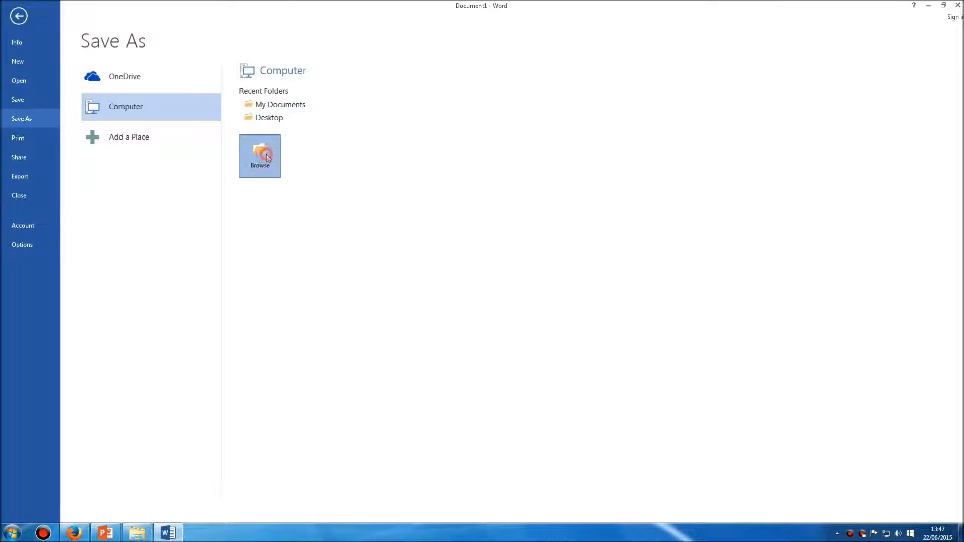
# Save the blank document to the Desktop under the name 'ECDL Example'.
pyautogui.click(259, 156)
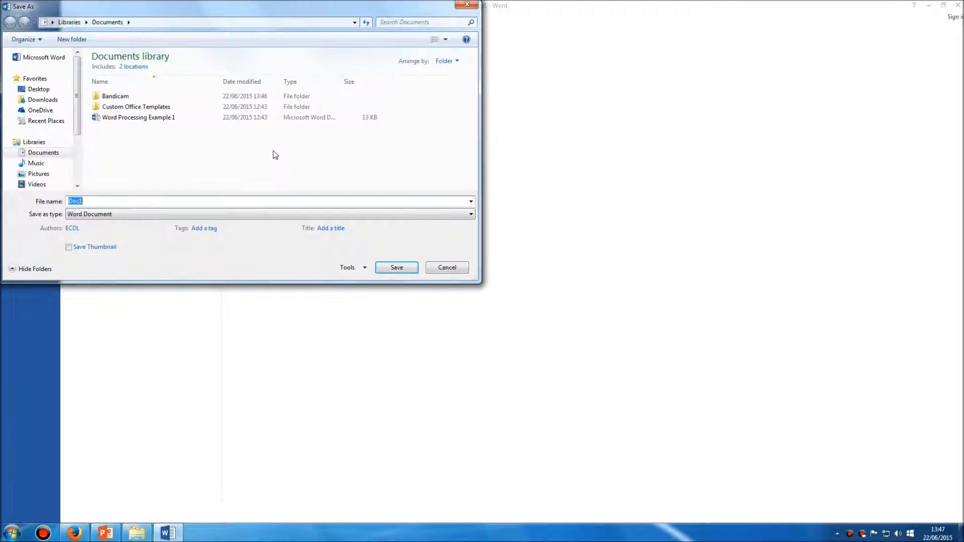
pyautogui.click(38, 90)
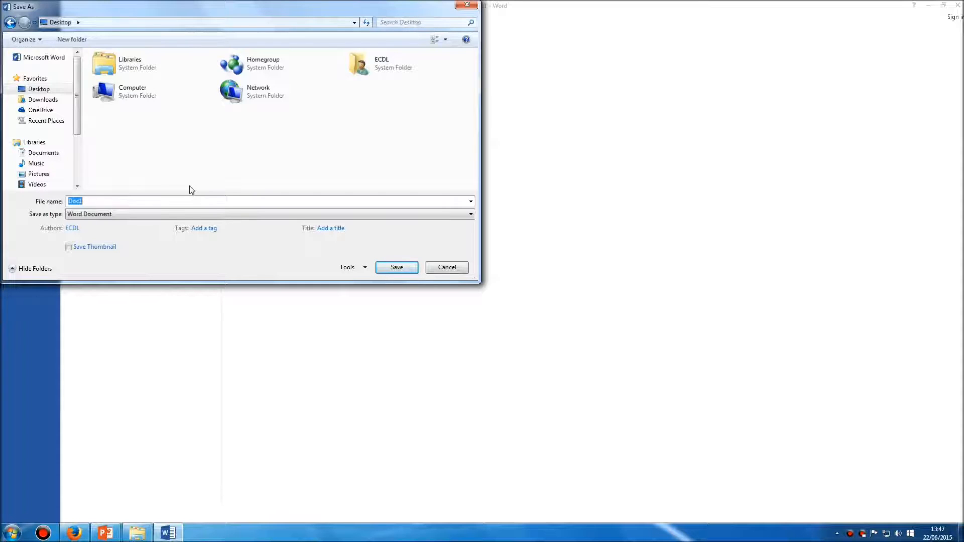
pyautogui.write('ECDL')
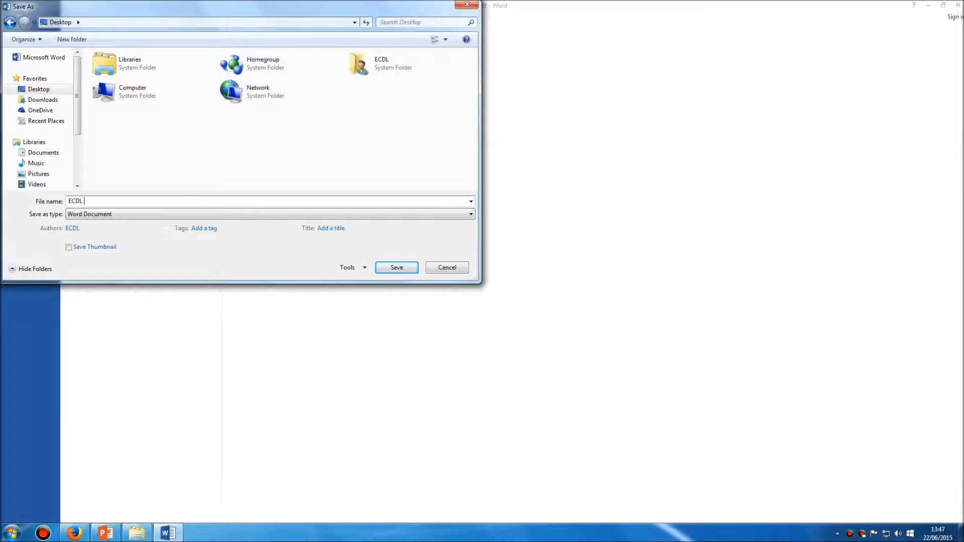
pyautogui.write('Example')
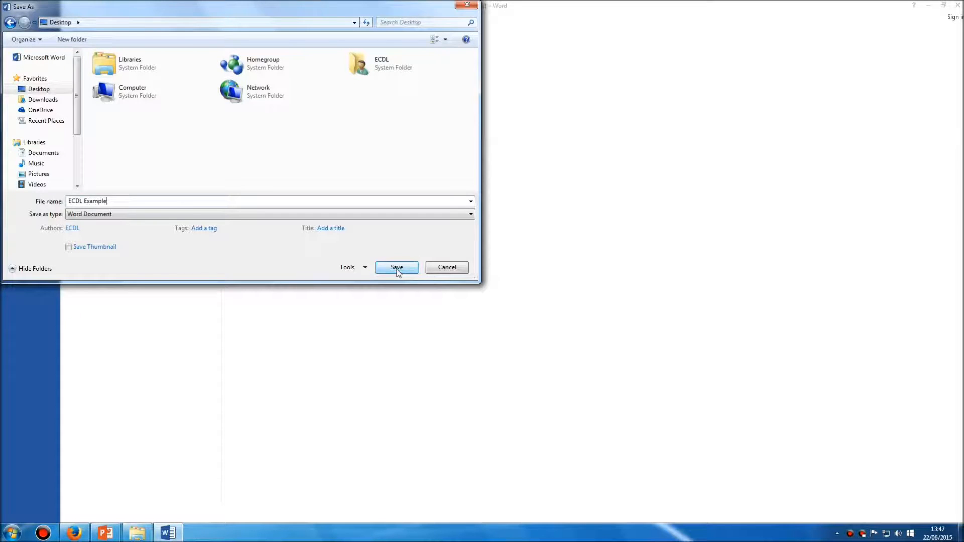
pyautogui.click(396, 267)
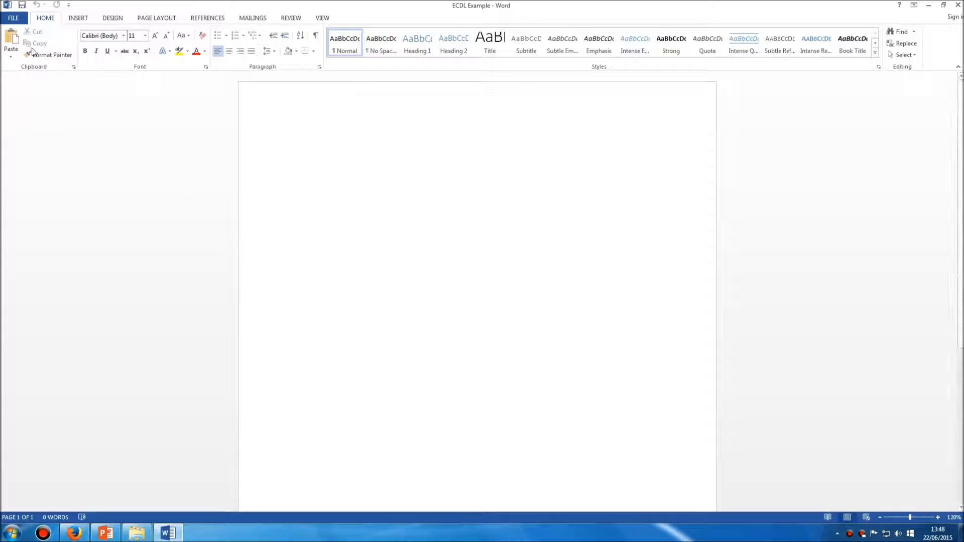
# Begin a Save As for 'ECDL Example' from the File menu.
pyautogui.click(12, 17)
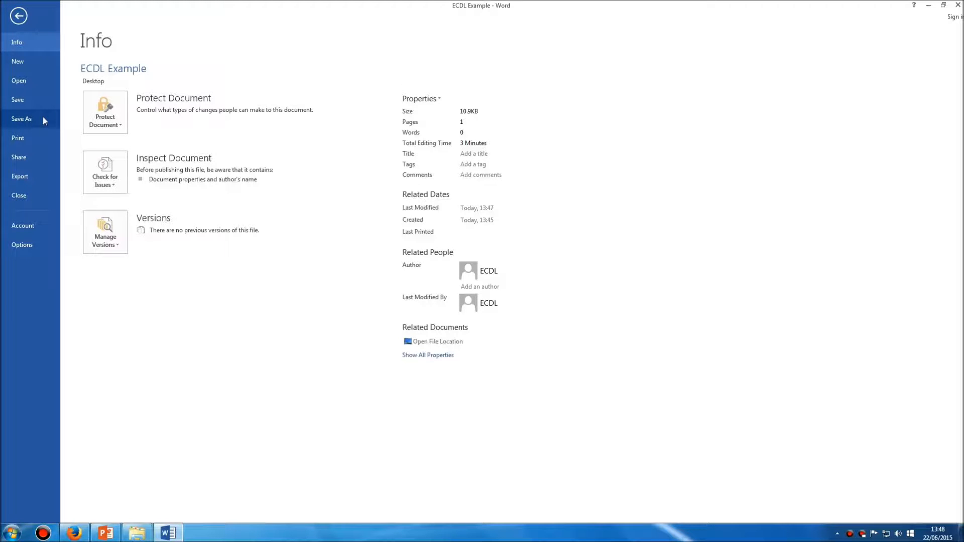
pyautogui.click(21, 119)
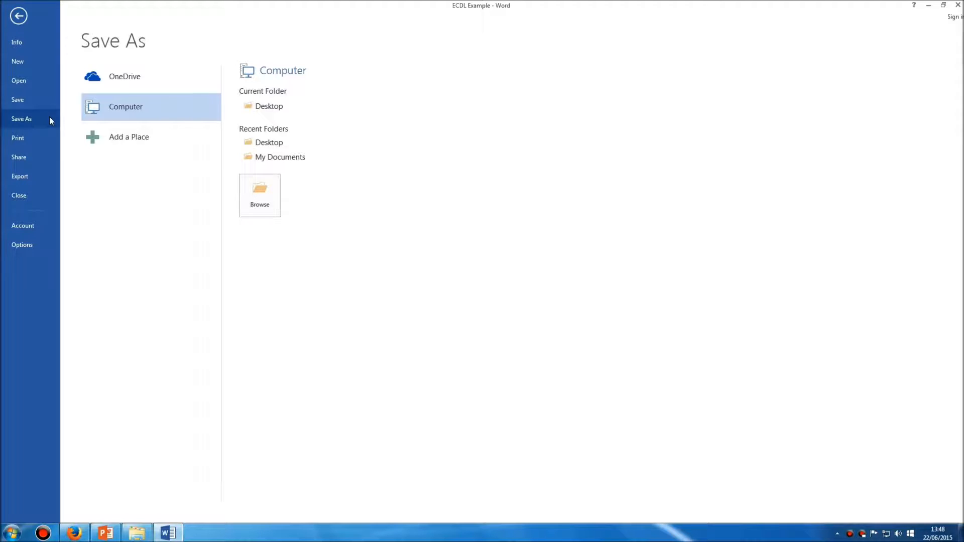
pyautogui.moveTo(280, 157)
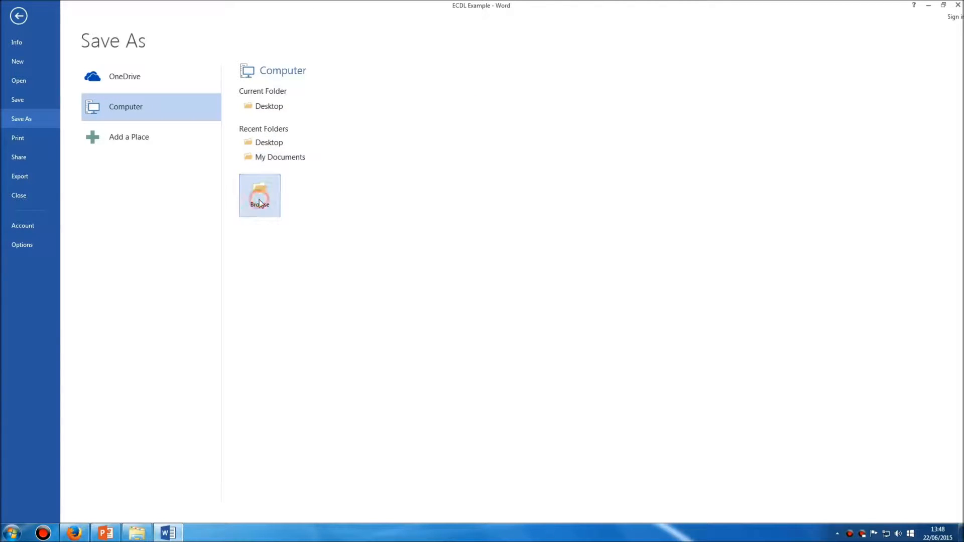
# Save a second copy on the Desktop named 'ECDL Example 2'.
pyautogui.click(259, 195)
pyautogui.write('ECDL Example 2')
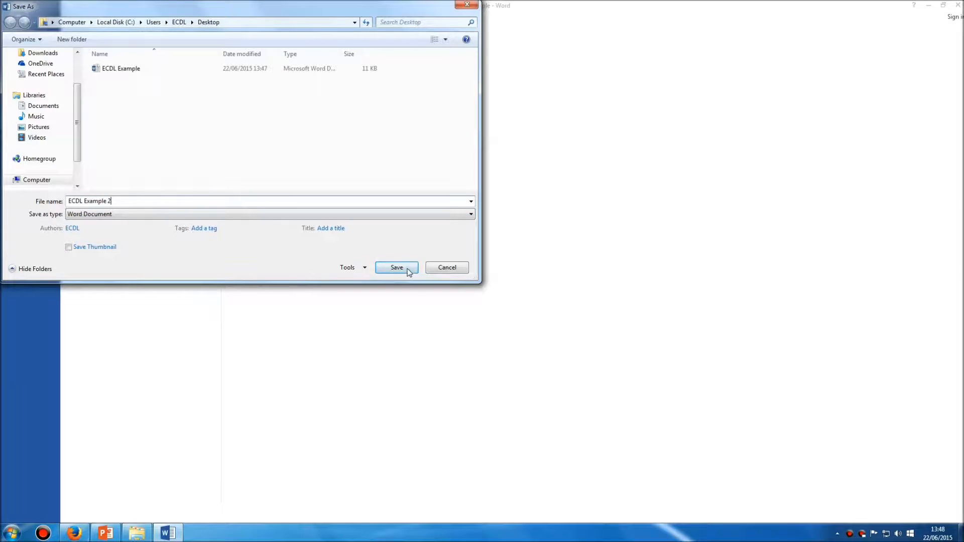
pyautogui.click(396, 267)
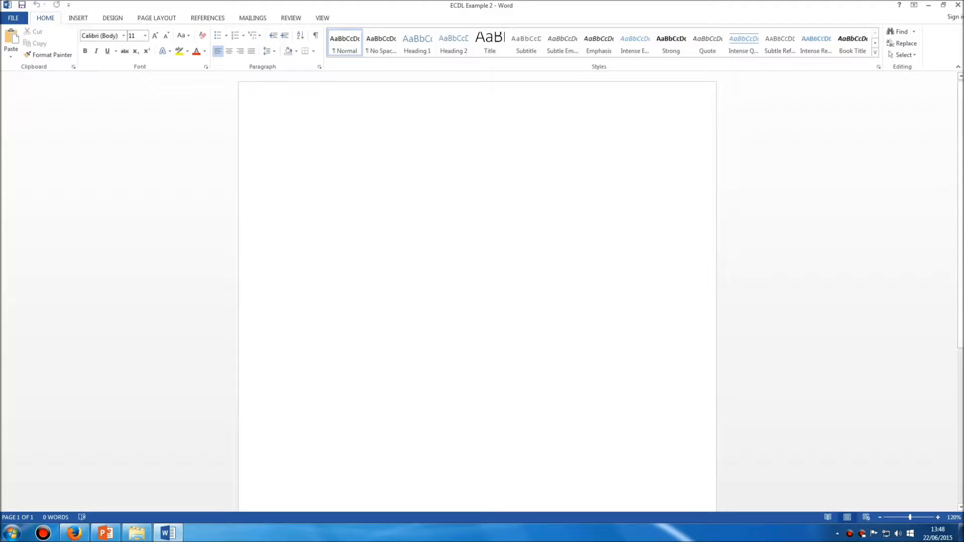
# Minimize Word and show both 'ECDL Example' and 'ECDL Example 2' icons on the desktop.
pyautogui.click(296, 145)
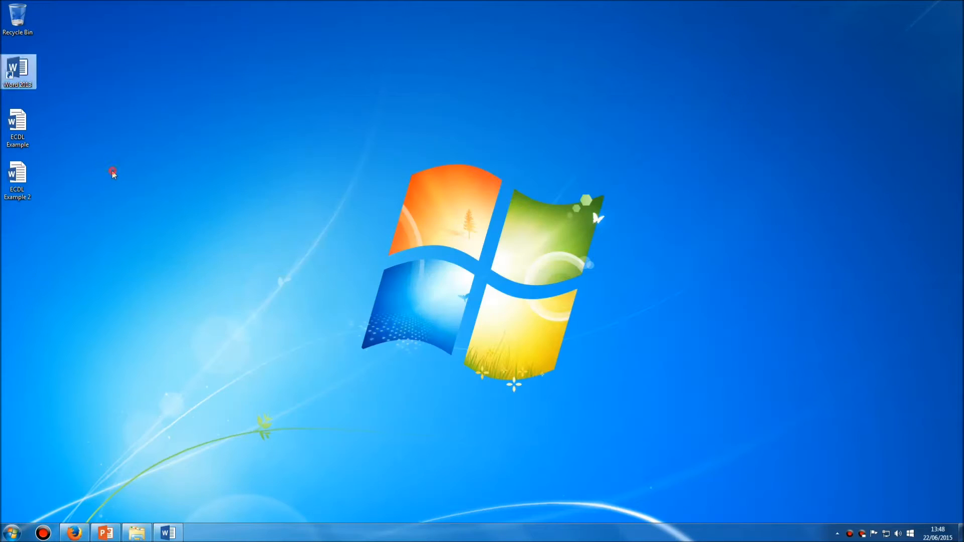
pyautogui.click(17, 179)
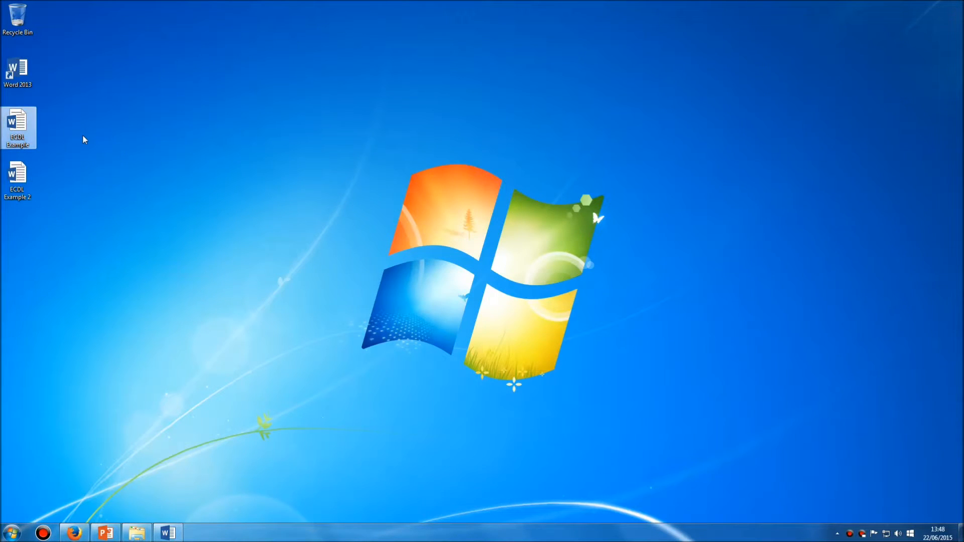
pyautogui.click(17, 180)
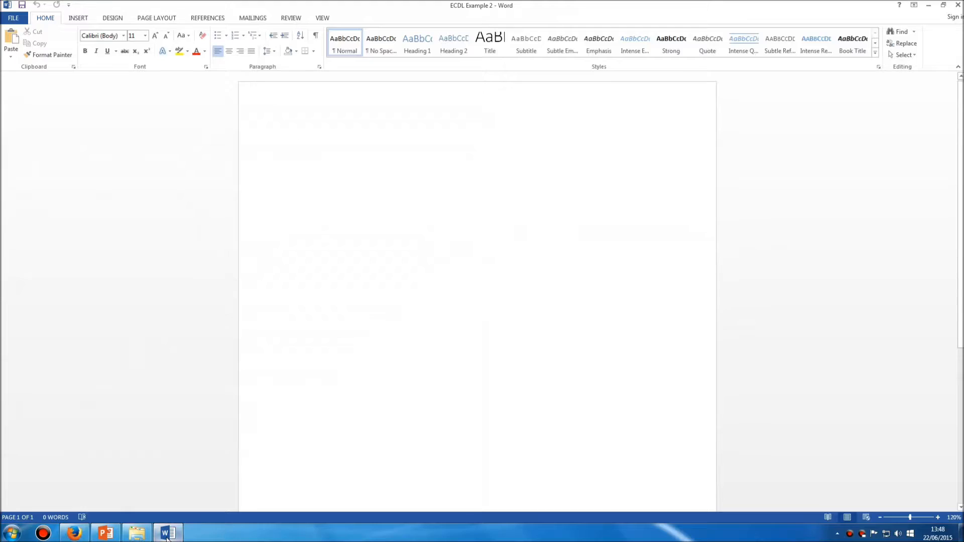
pyautogui.click(930, 5)
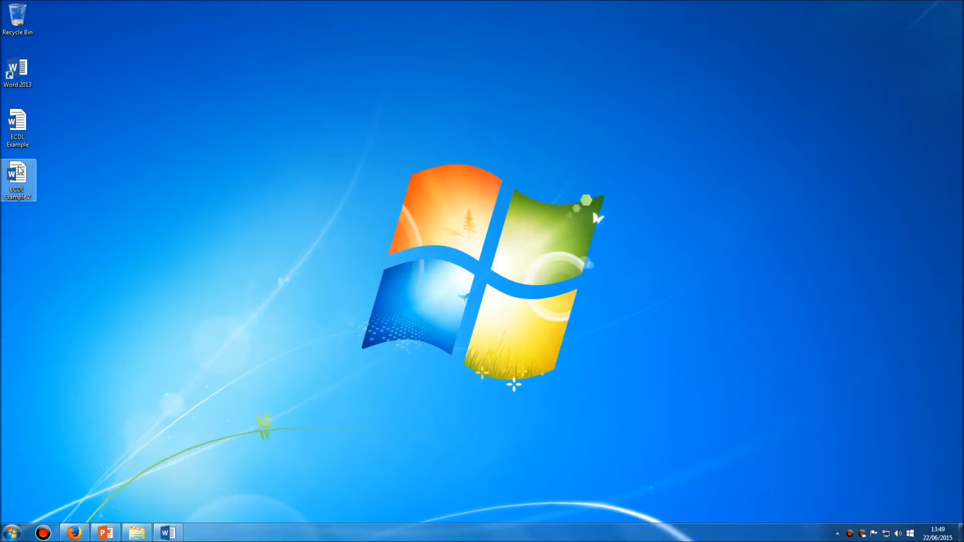